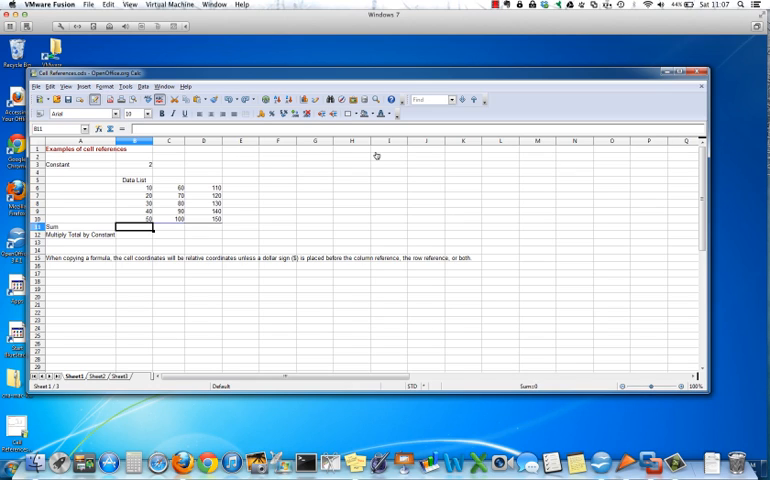
mouse_move(376, 156)
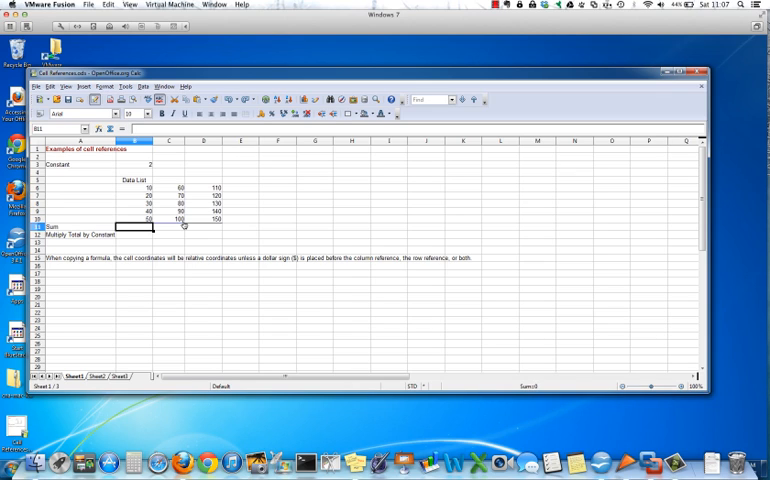
mouse_move(290, 200)
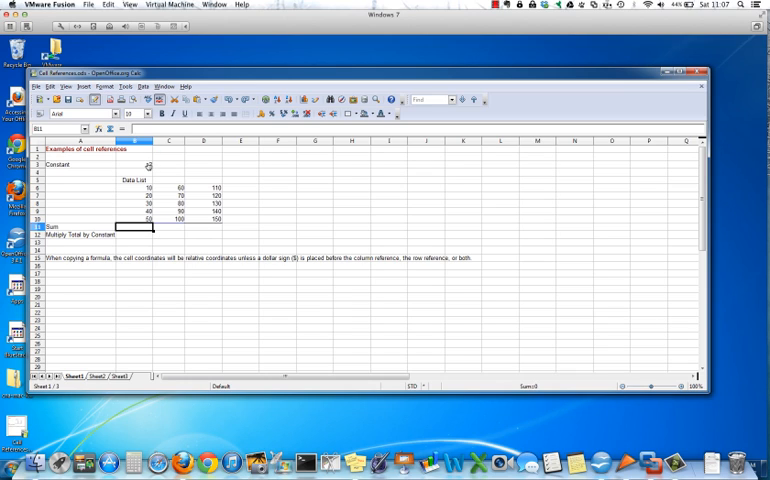
- Enter =SUM(B6:B10) in B11 to total the first column, giving 150
text(2)
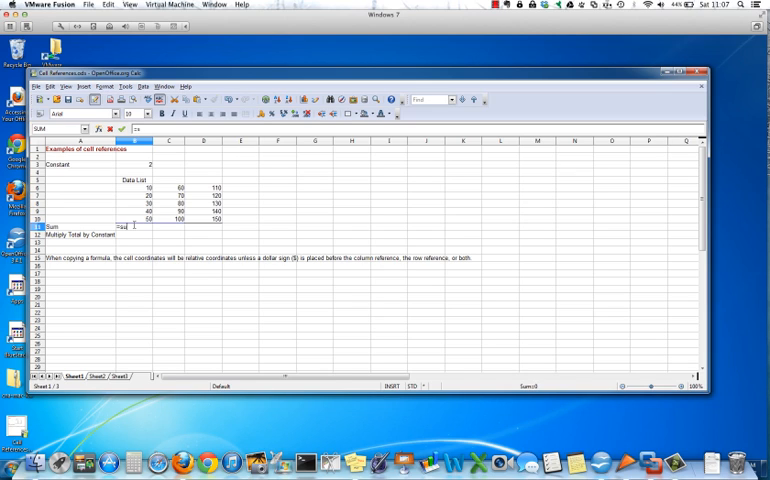
text(=sum)
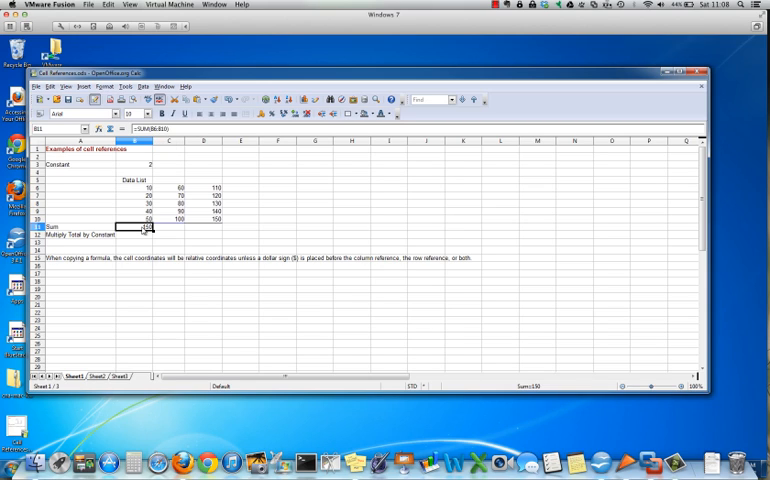
mouse_move(150, 231)
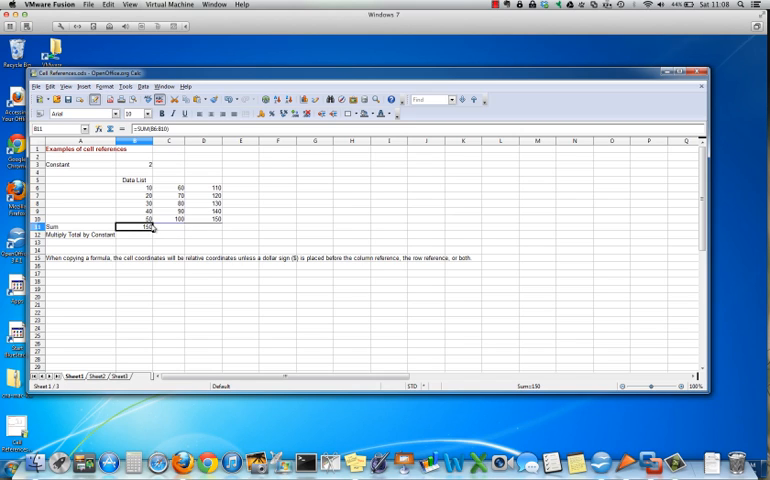
mouse_move(152, 228)
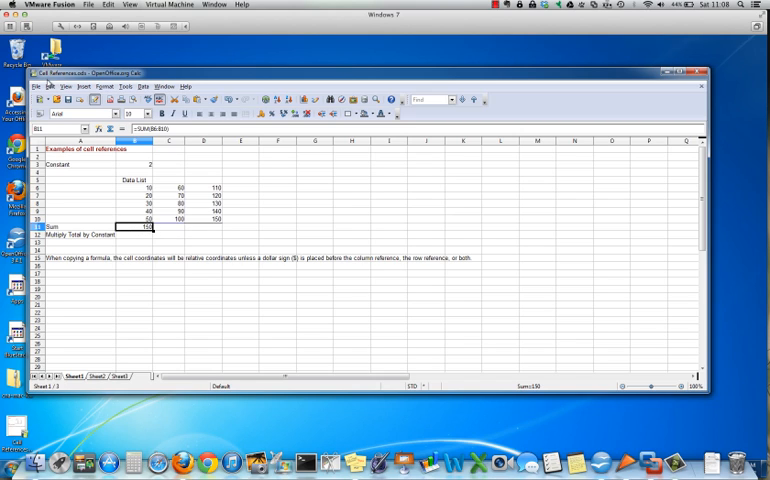
- Copy the B11 SUM formula into C11 and D11
click(22, 86)
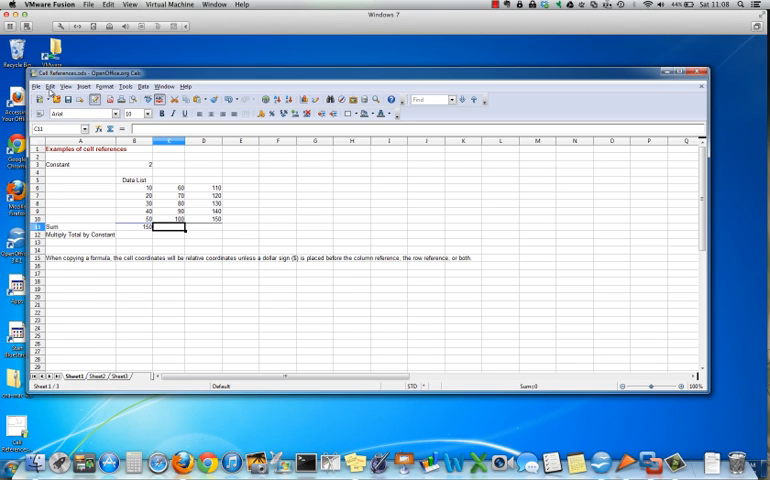
click(22, 86)
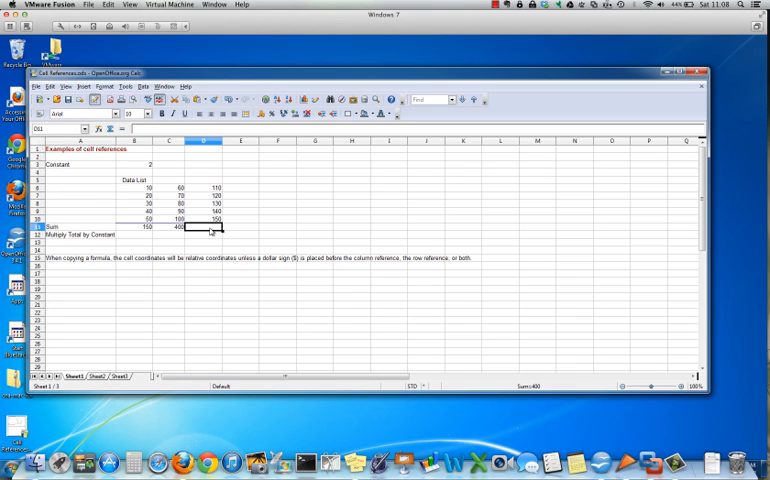
click(49, 86)
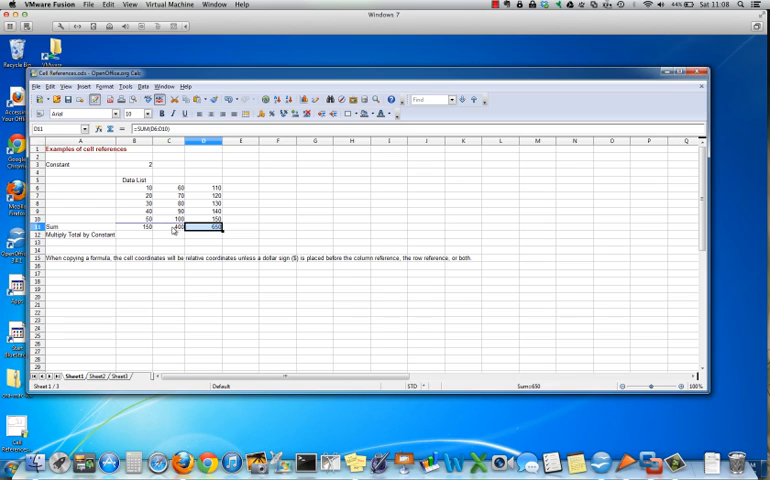
- Check the adjusted formulas =SUM(C6:C10) and =SUM(D6:D10) against B11
click(180, 227)
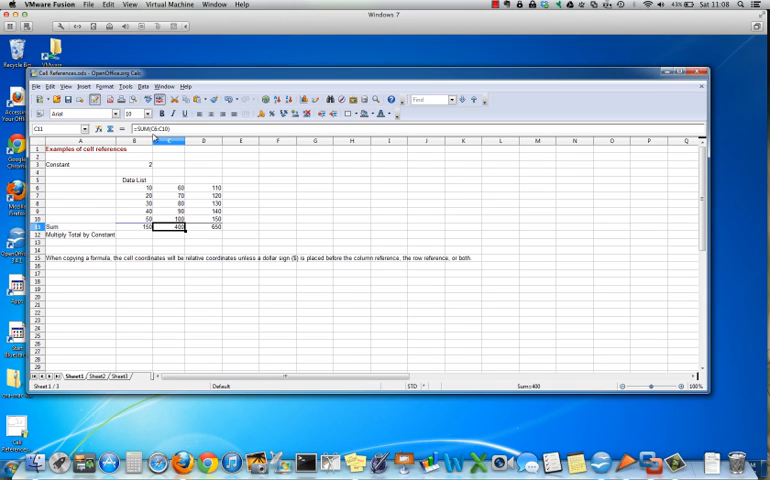
mouse_move(139, 234)
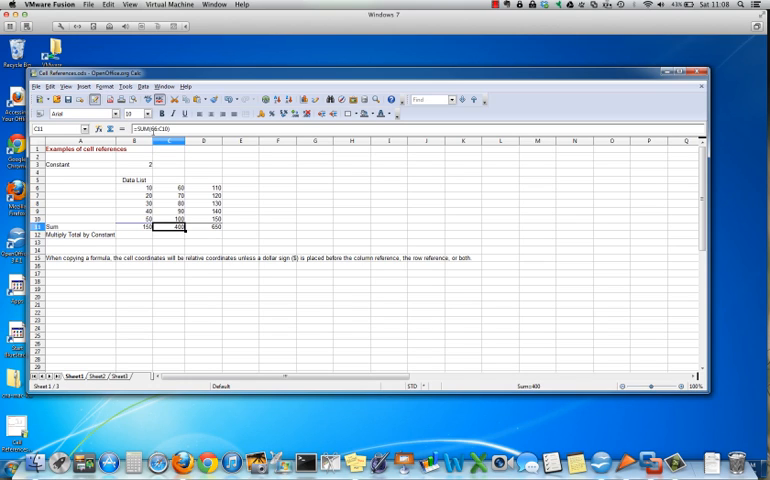
mouse_move(160, 147)
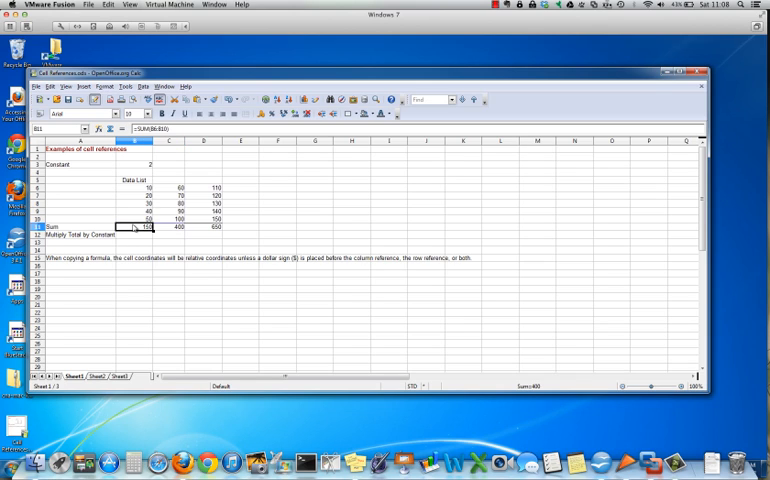
click(169, 227)
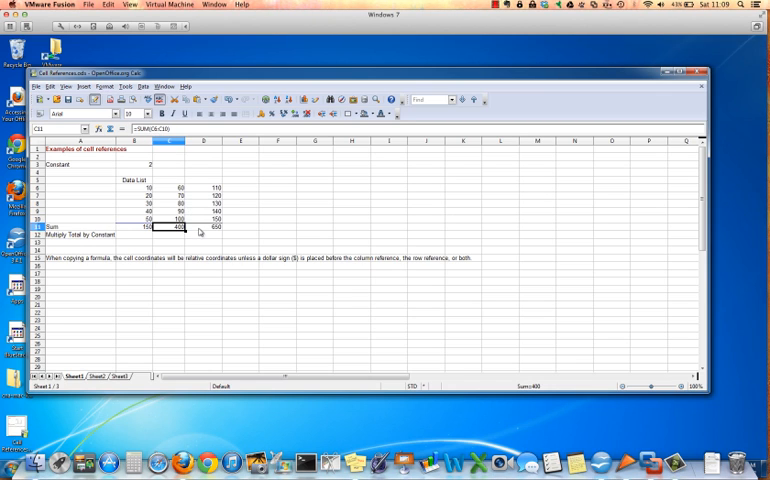
click(203, 227)
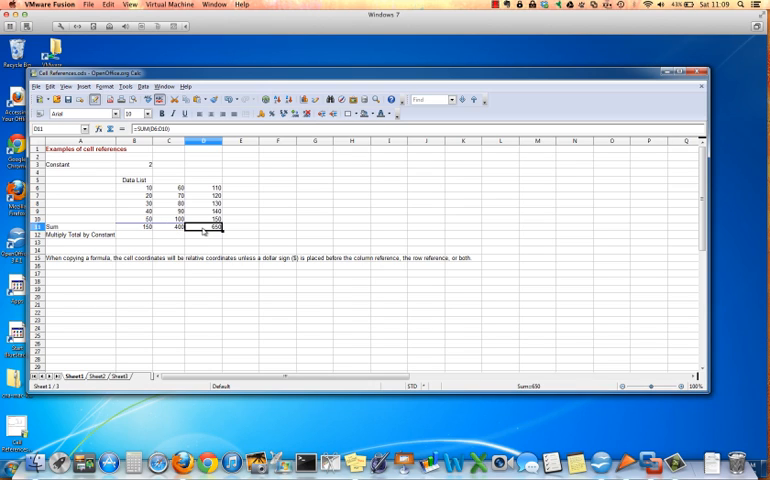
mouse_move(177, 164)
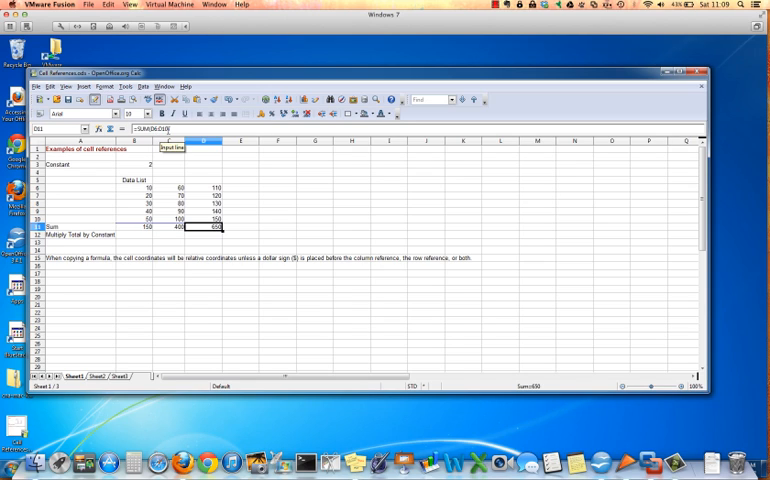
mouse_move(168, 166)
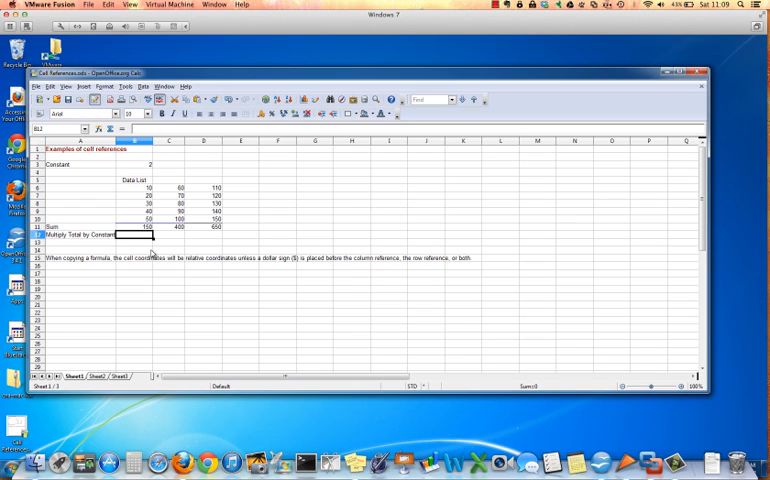
- Enter =B11*B3 in B12 to multiply the total by the constant, giving 300
text(=)
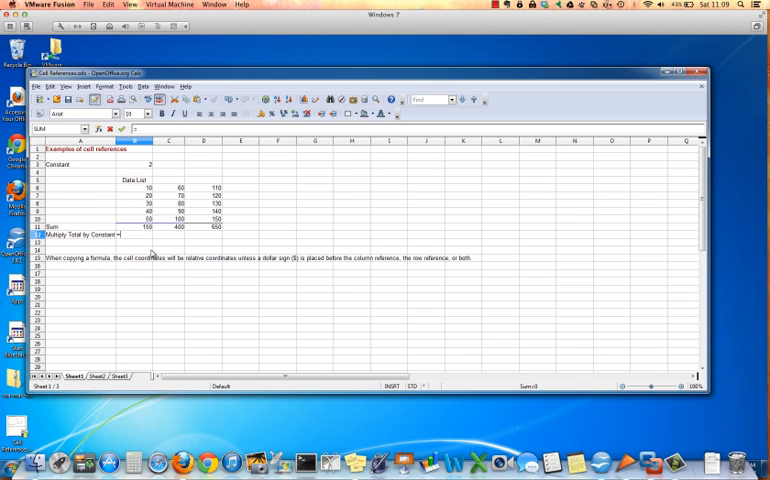
text(b11)
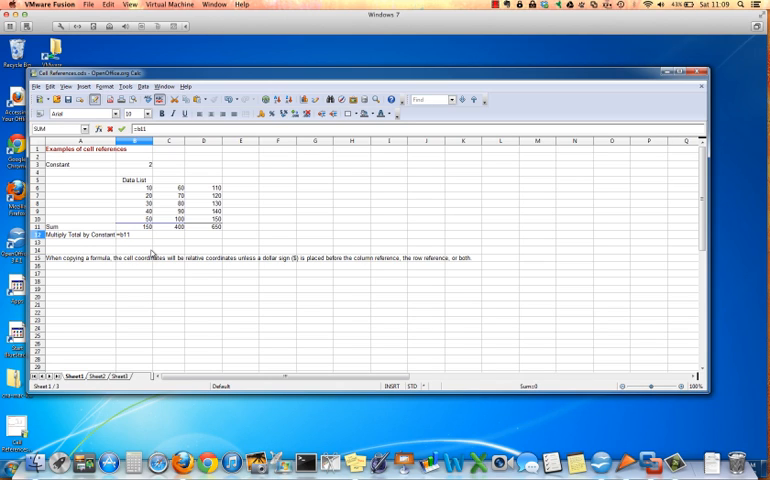
text(*)
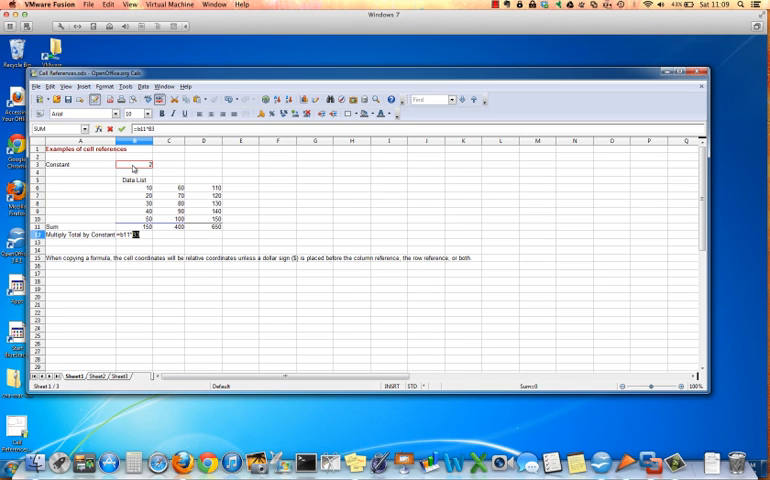
key(Return)
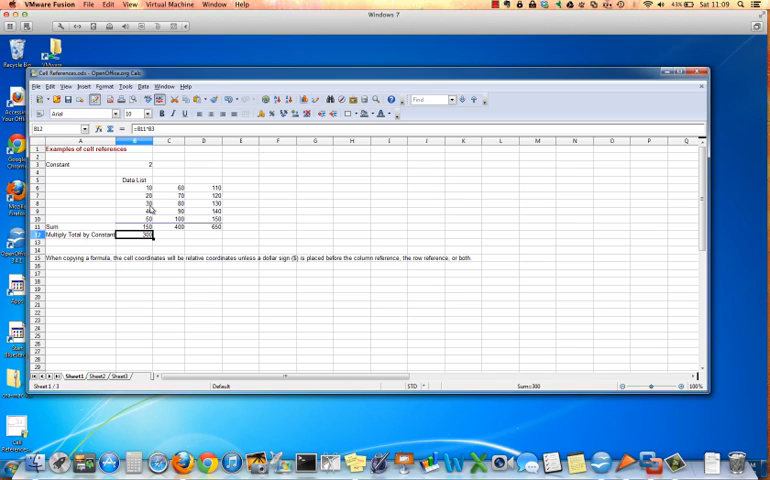
text(=SUM(C6:C10)
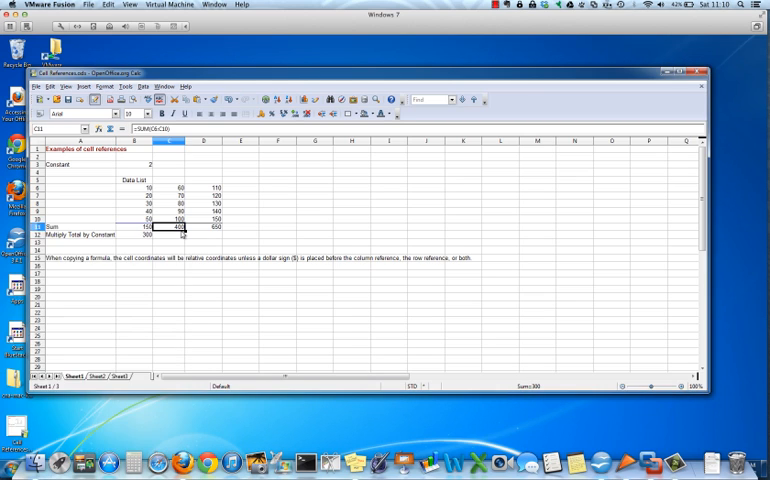
- Copy B12 into C12, producing the wrongly adjusted formula =C11*C3
click(136, 234)
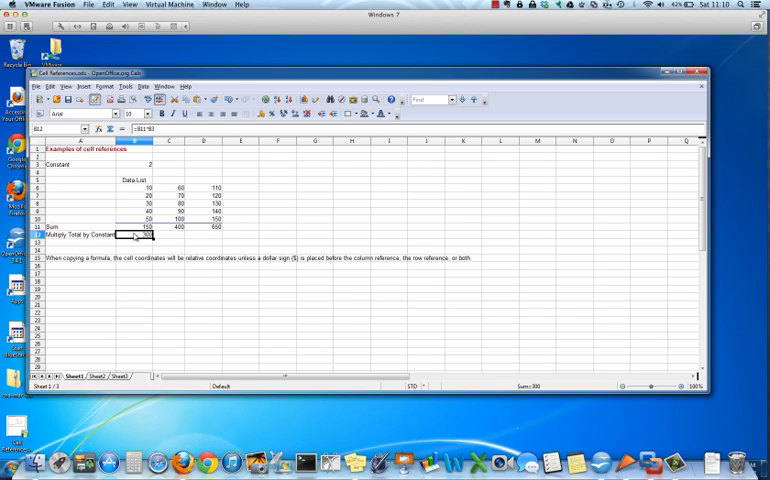
click(169, 236)
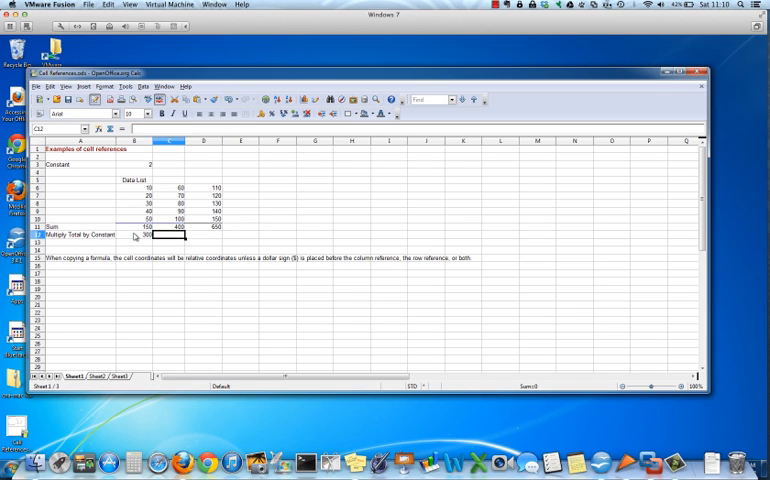
click(171, 240)
text(=C11*C3)
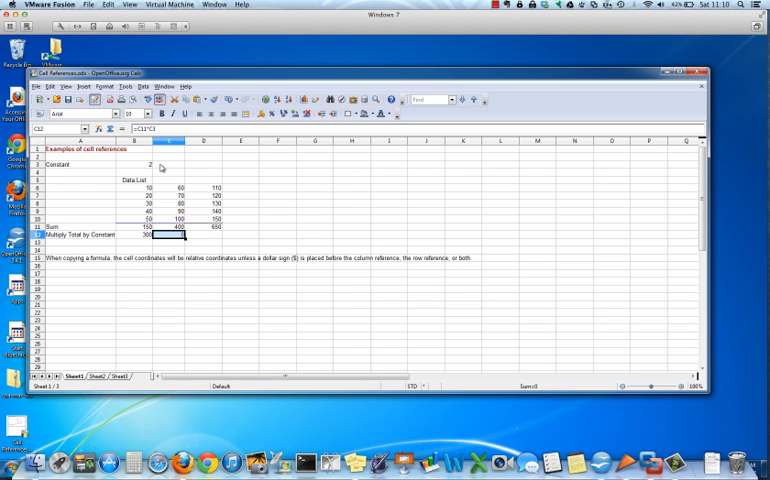
mouse_move(163, 221)
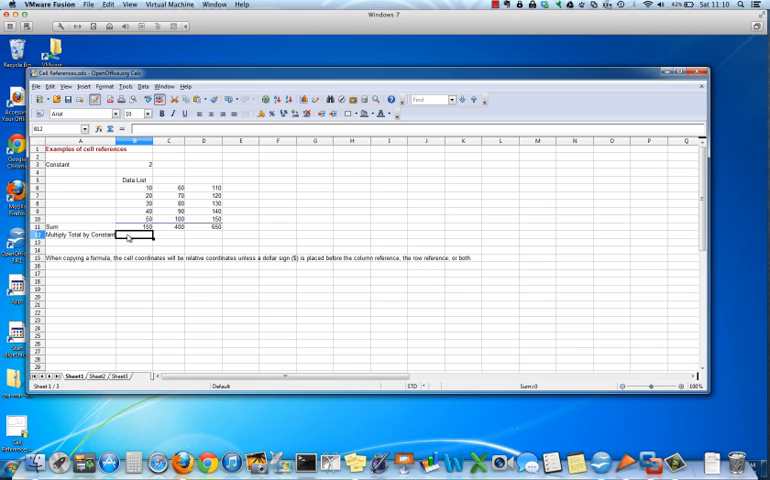
- Enter =B11*$B$3 in B12 and copy it into C12, giving 300 and 800
text(=b11)
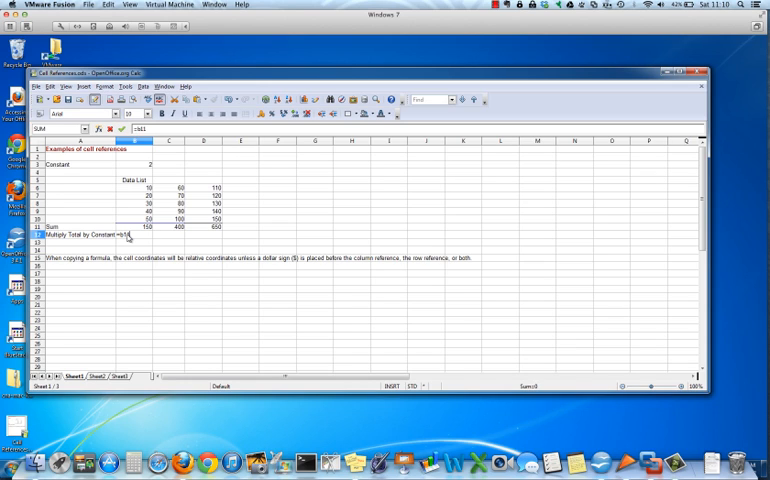
text(*)
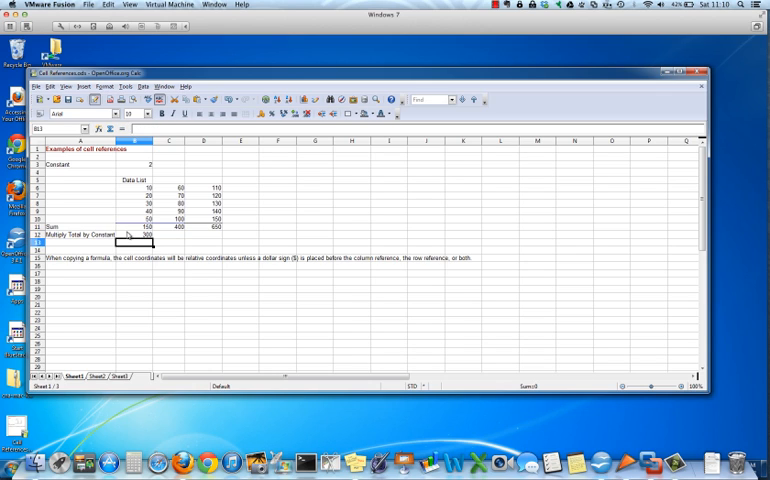
click(136, 235)
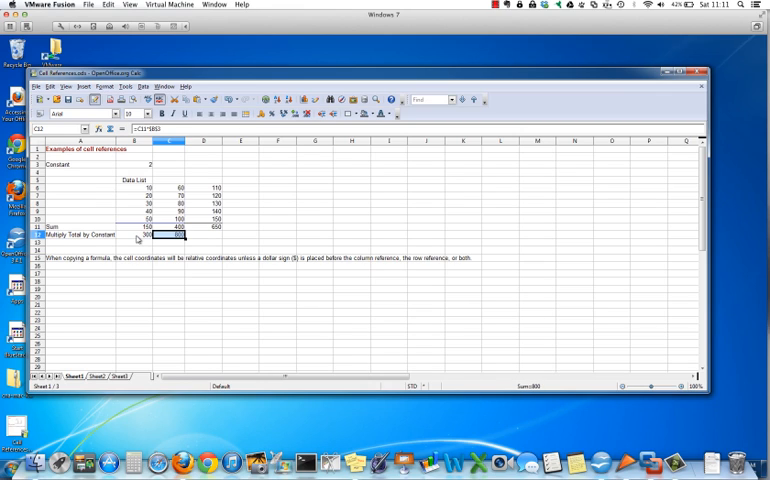
- Paste the $B$3 formula into D12 and check C12 and D12
click(204, 234)
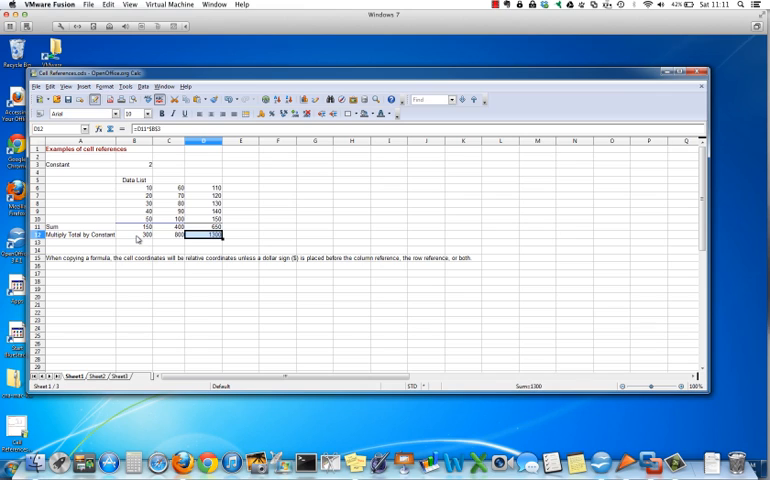
click(168, 235)
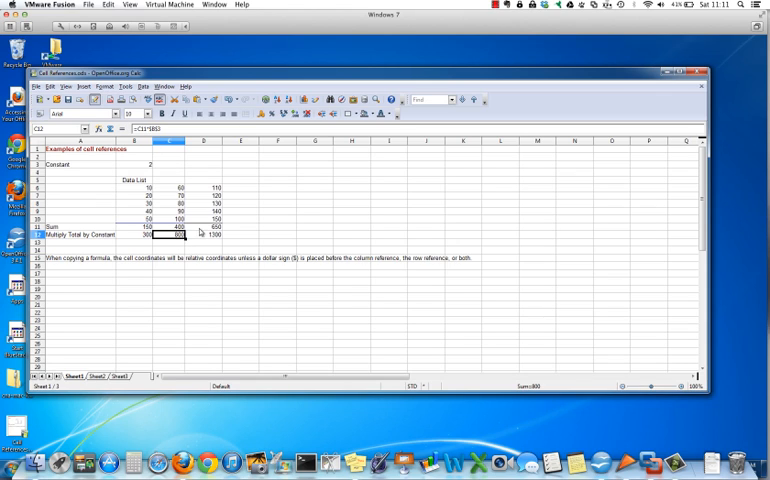
click(205, 236)
text(4)
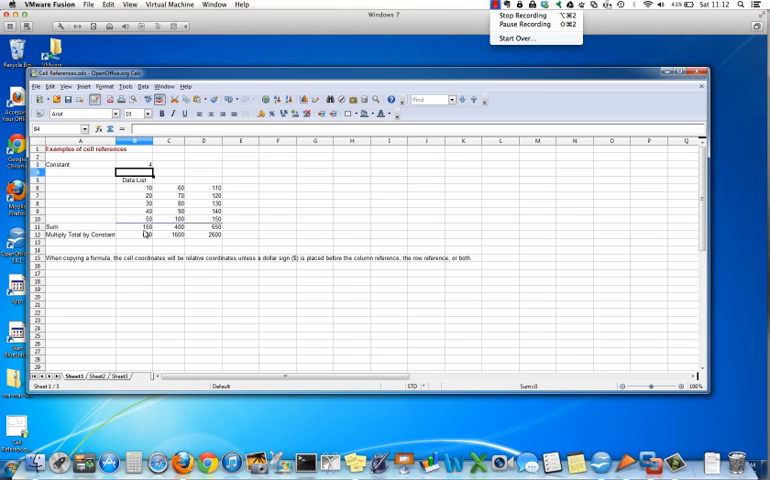
- Review the SUM formula in B11 after setting the constant to 4
click(144, 226)
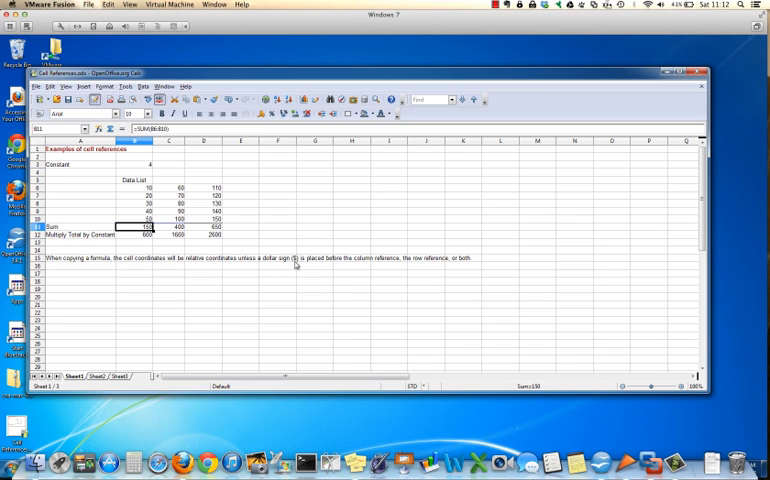